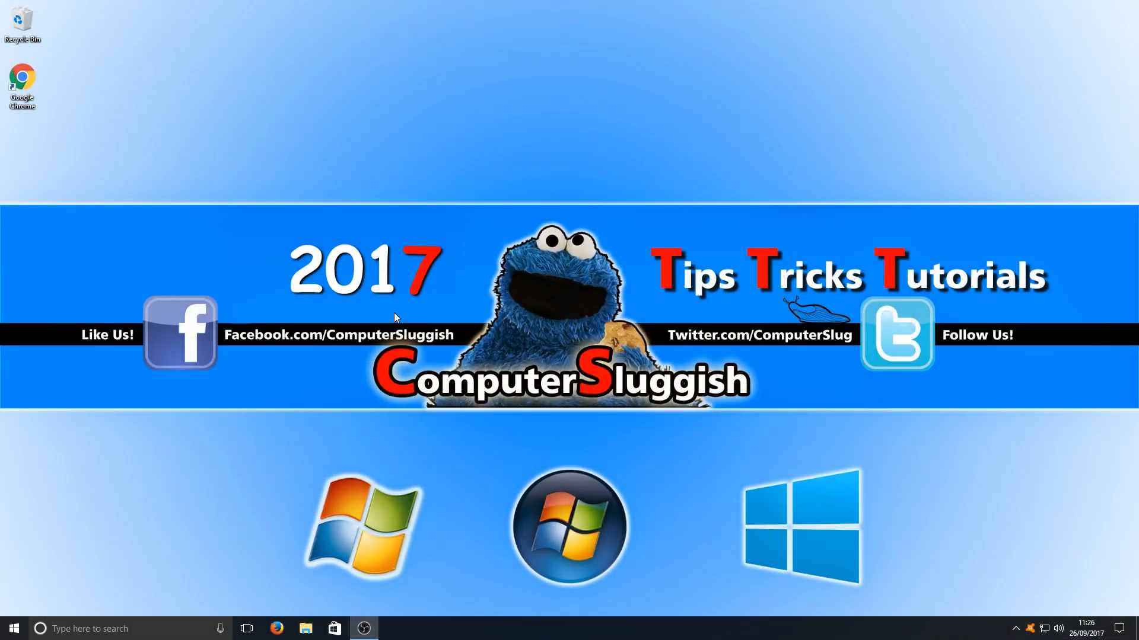
pyautogui.moveTo(547, 553)
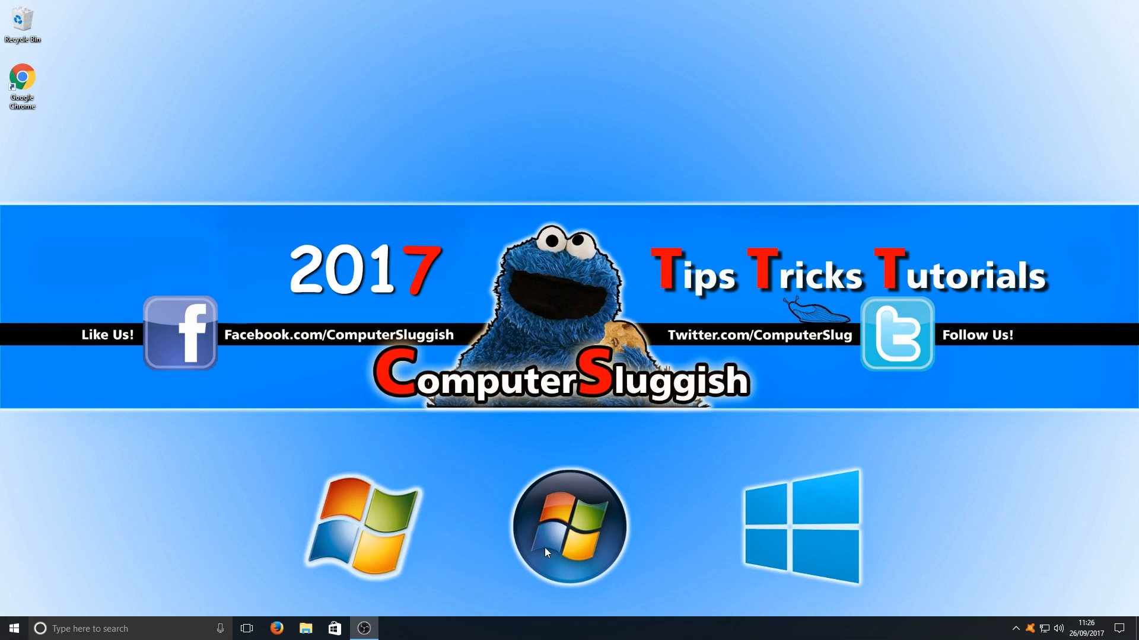
pyautogui.moveTo(546, 571)
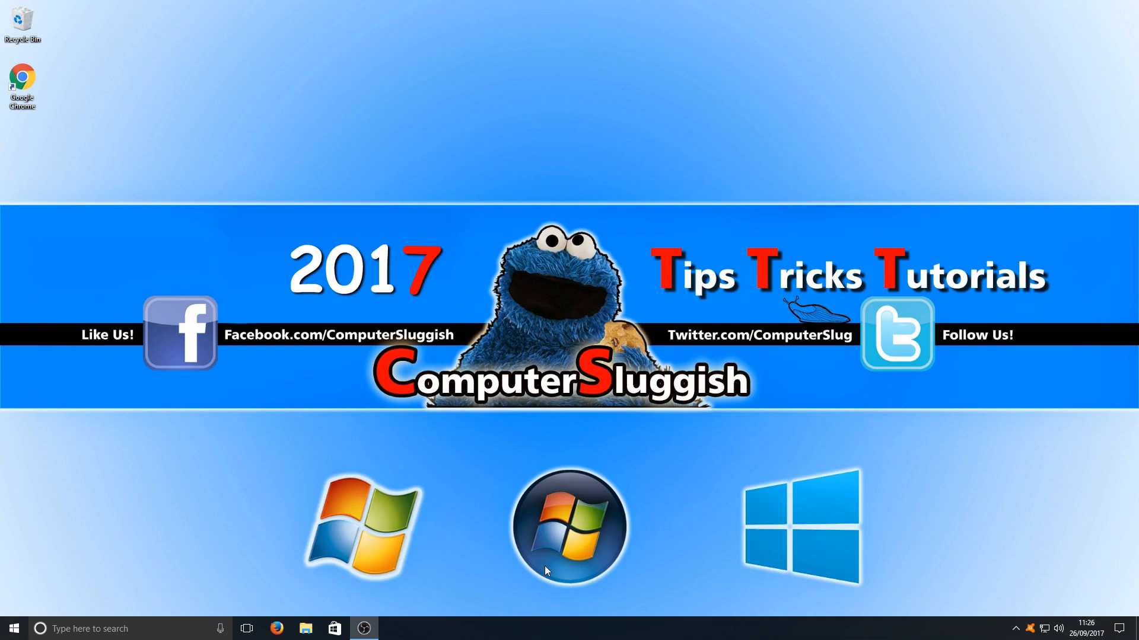
pyautogui.moveTo(262, 629)
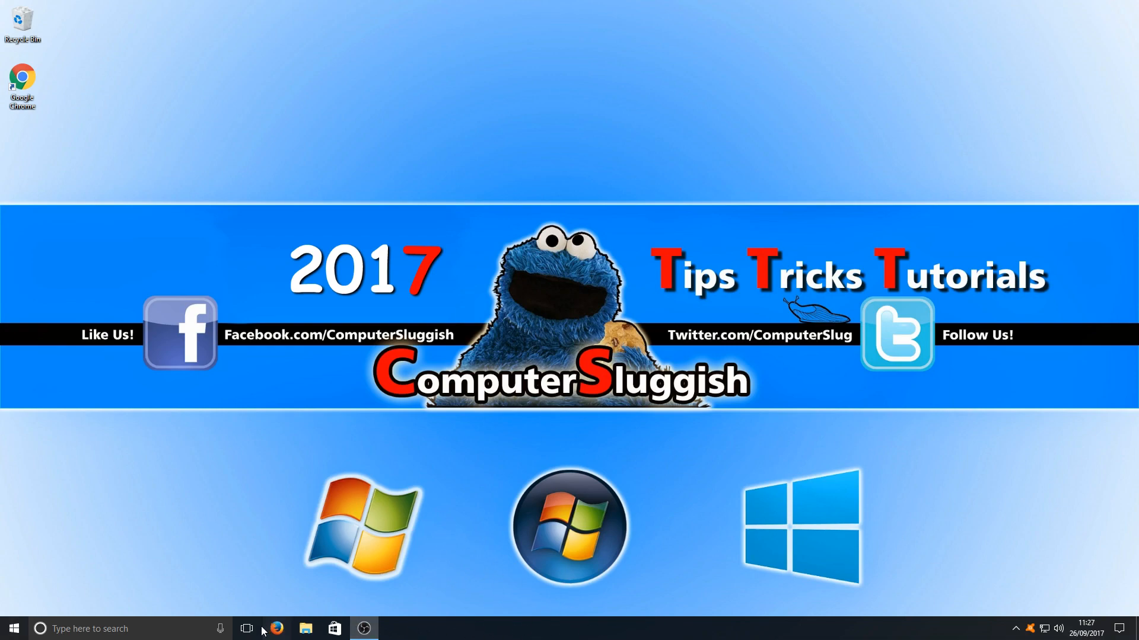
pyautogui.moveTo(4, 520)
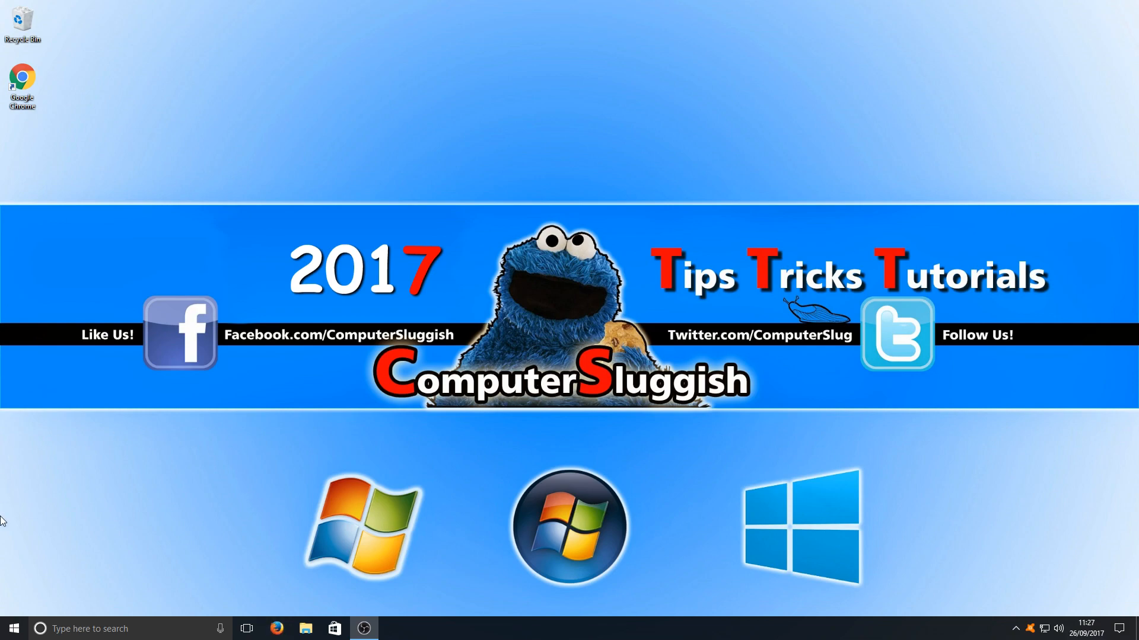
# Pin Epic Games Launcher from the Start menu's Recently added list as a Start tile.
pyautogui.click(13, 628)
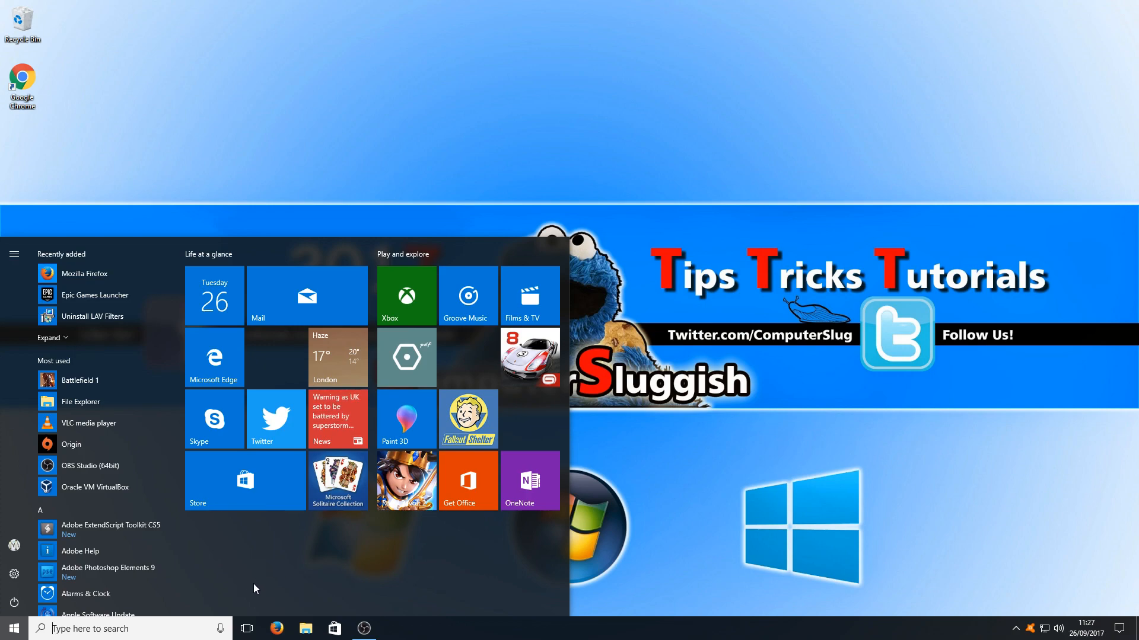
pyautogui.moveTo(281, 579)
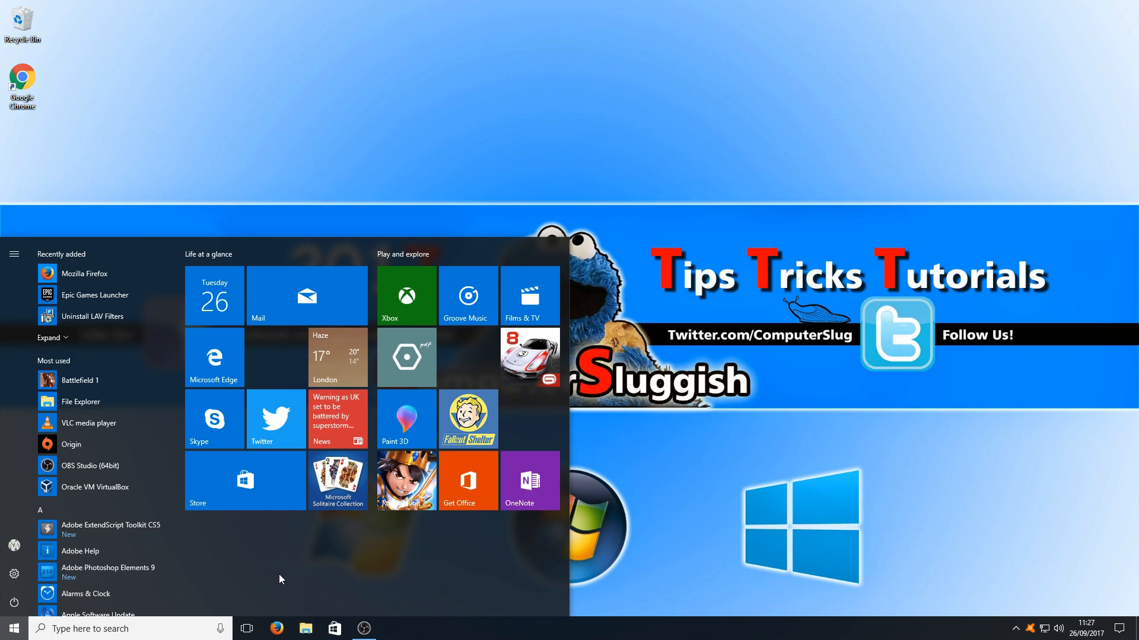
pyautogui.moveTo(114, 320)
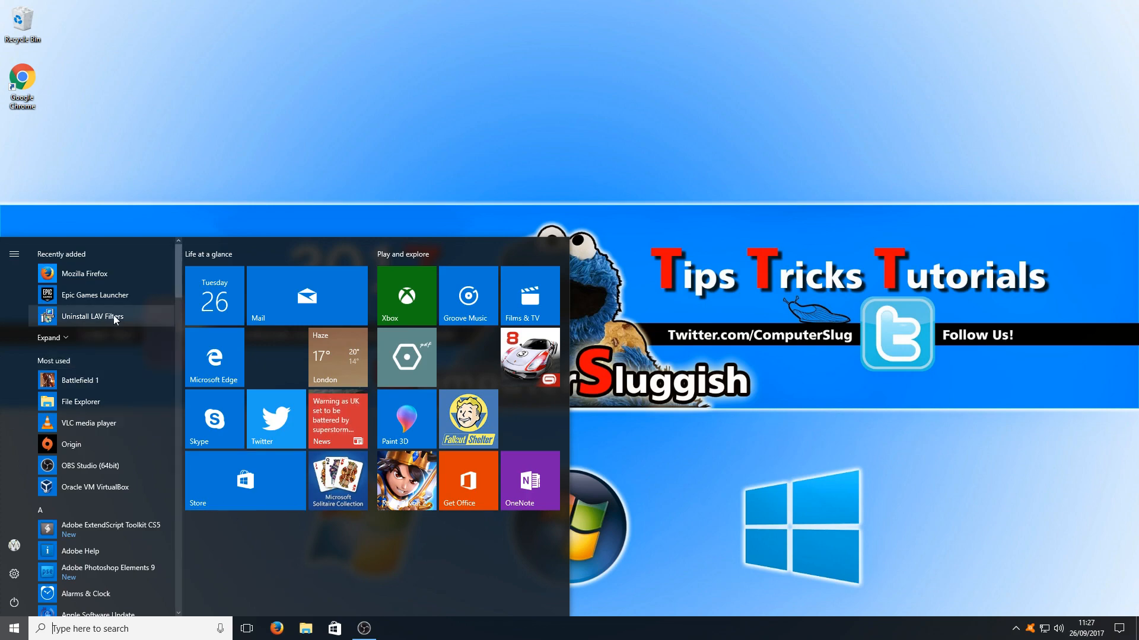
pyautogui.moveTo(124, 295)
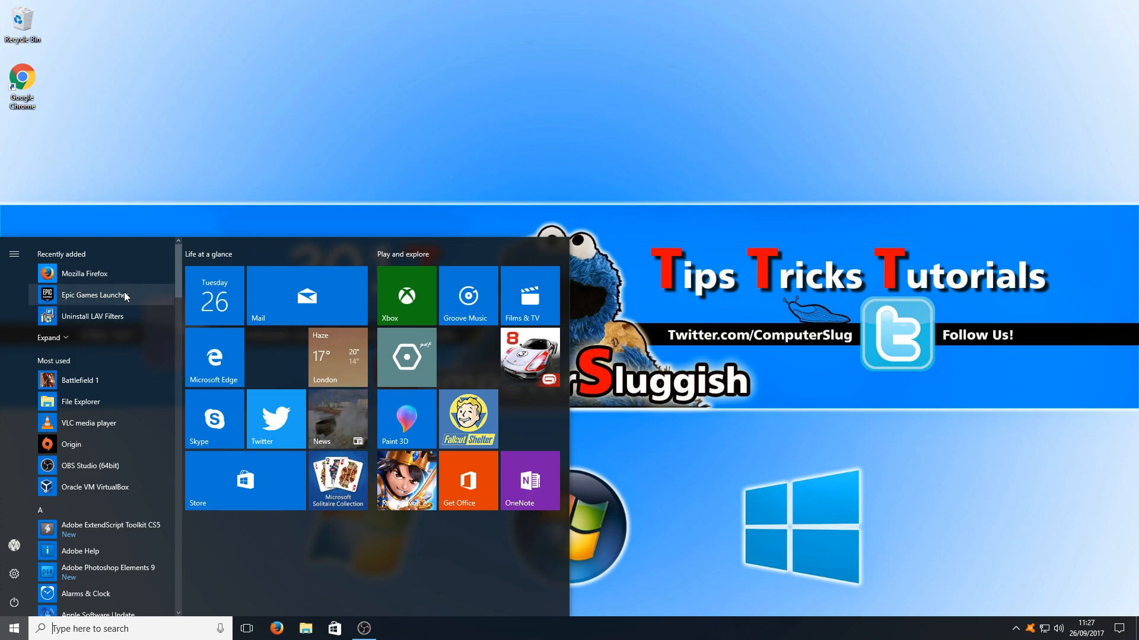
pyautogui.rightClick(94, 294)
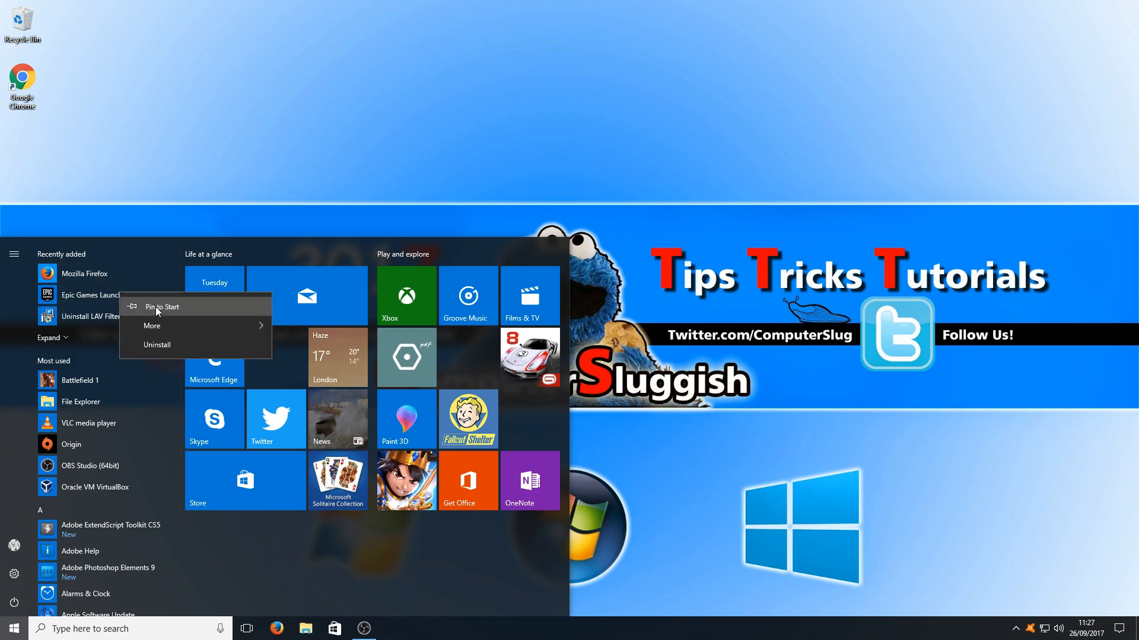
pyautogui.click(162, 306)
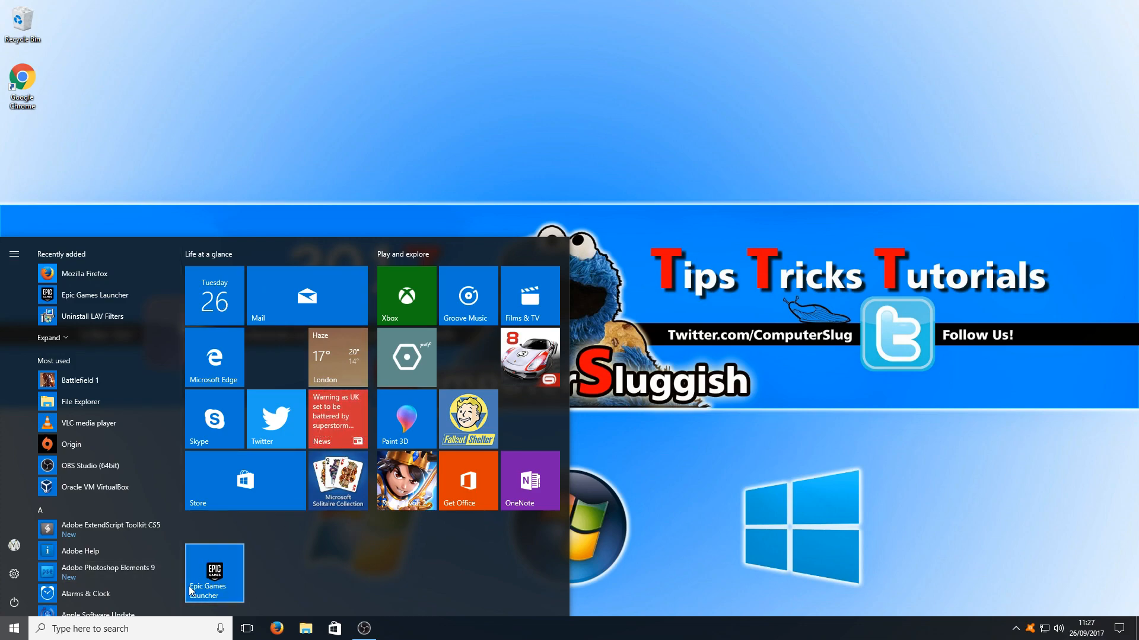
pyautogui.moveTo(233, 576)
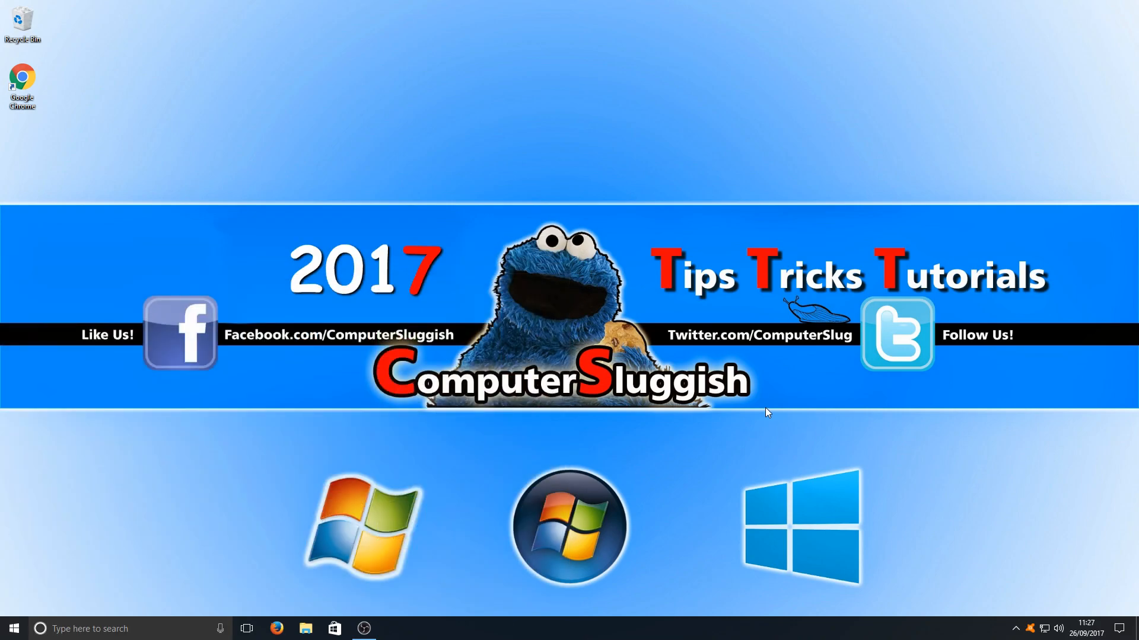
# Resize the Epic Games Launcher Start tile to medium.
pyautogui.click(12, 628)
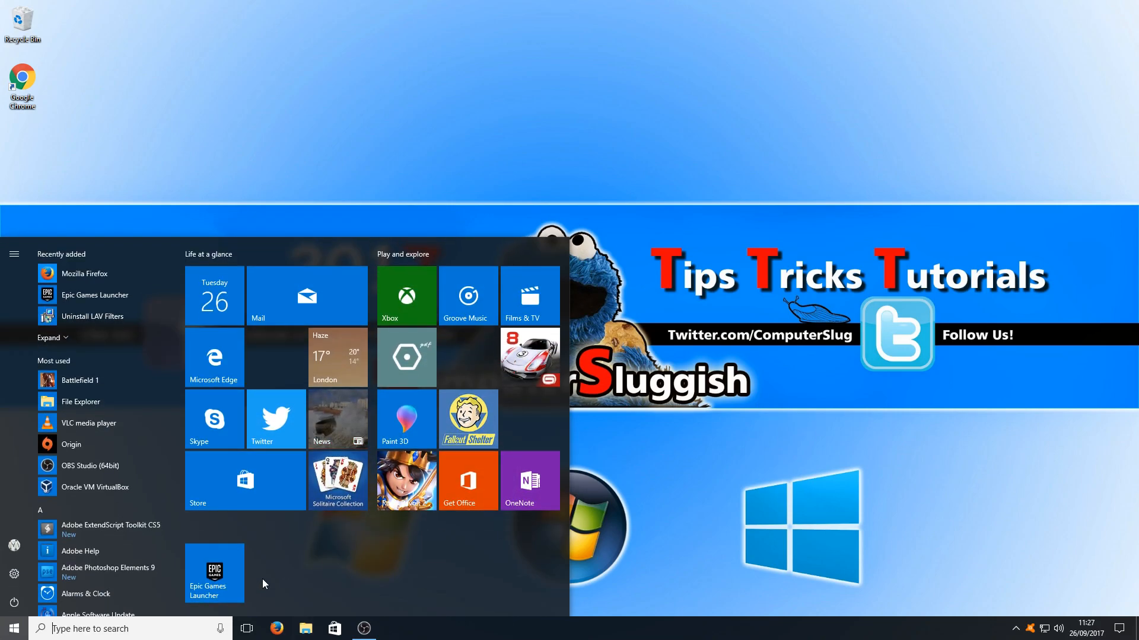
pyautogui.moveTo(231, 575)
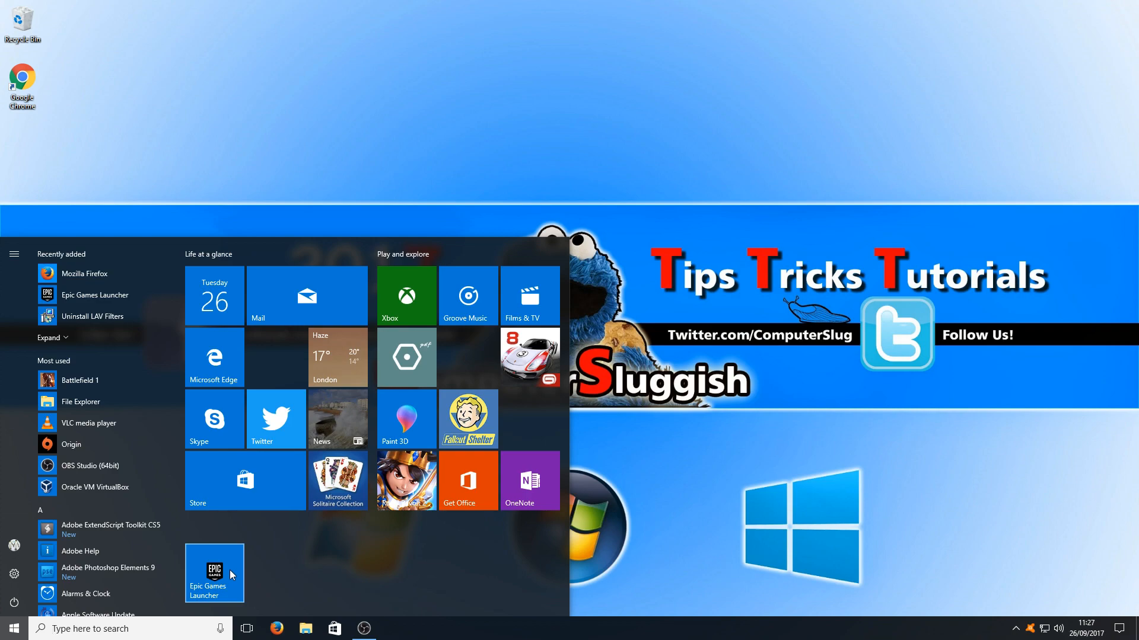
pyautogui.moveTo(225, 579)
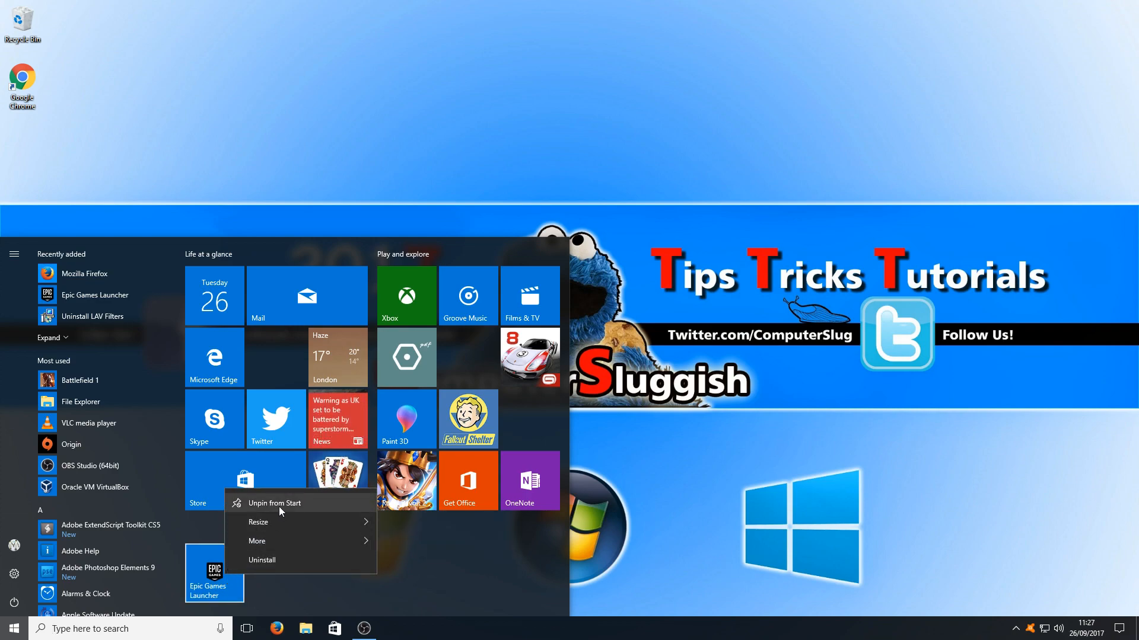
pyautogui.moveTo(289, 509)
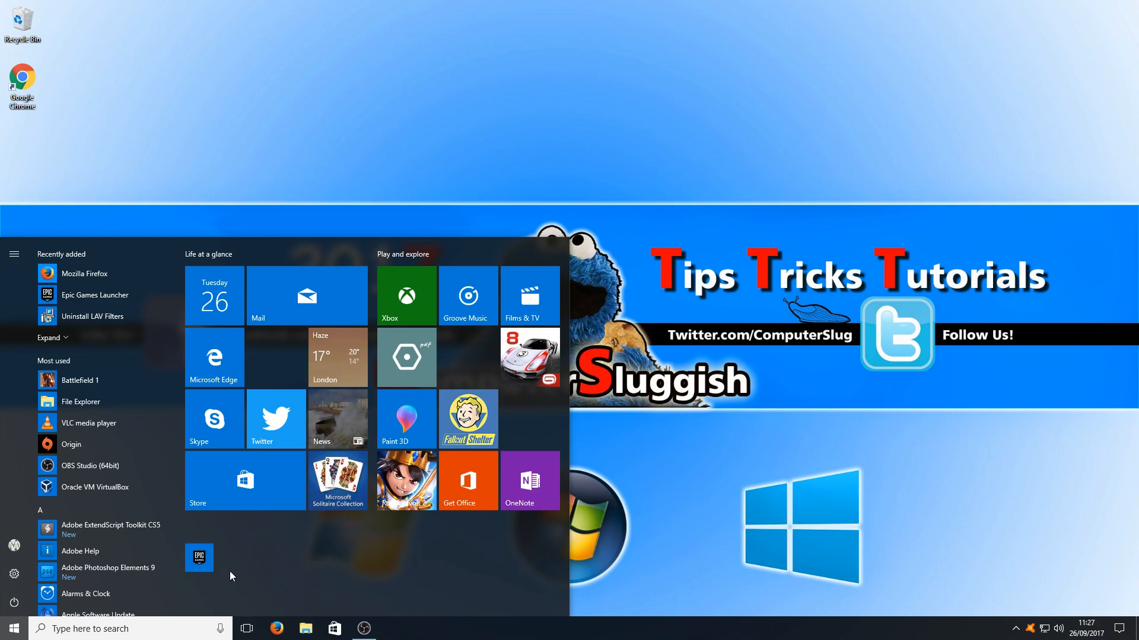
pyautogui.moveTo(318, 592)
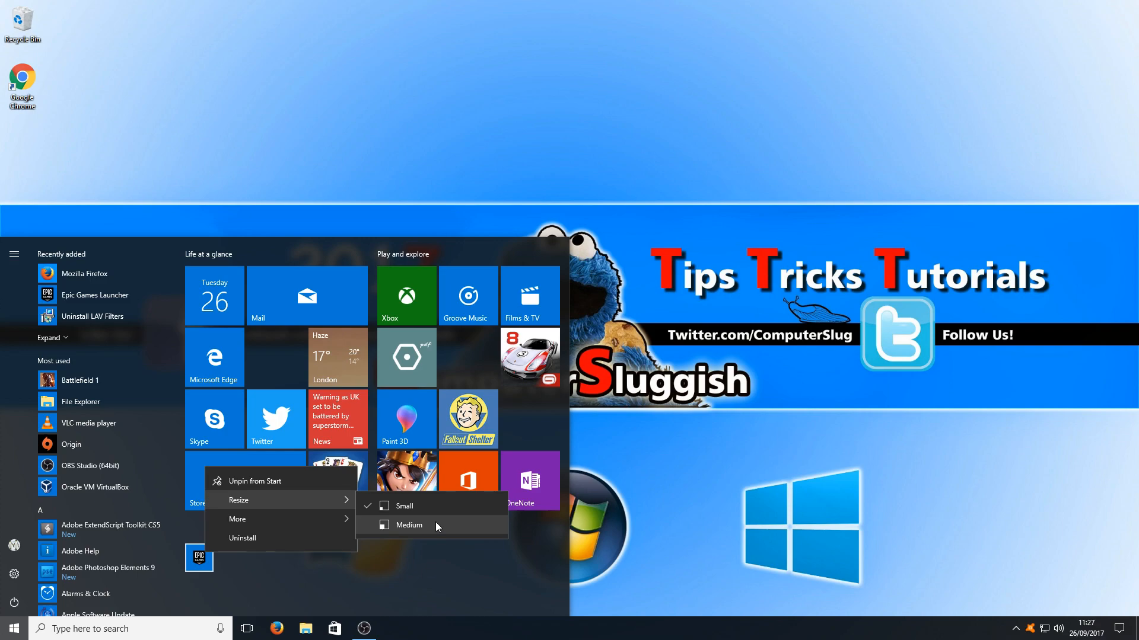
pyautogui.click(407, 525)
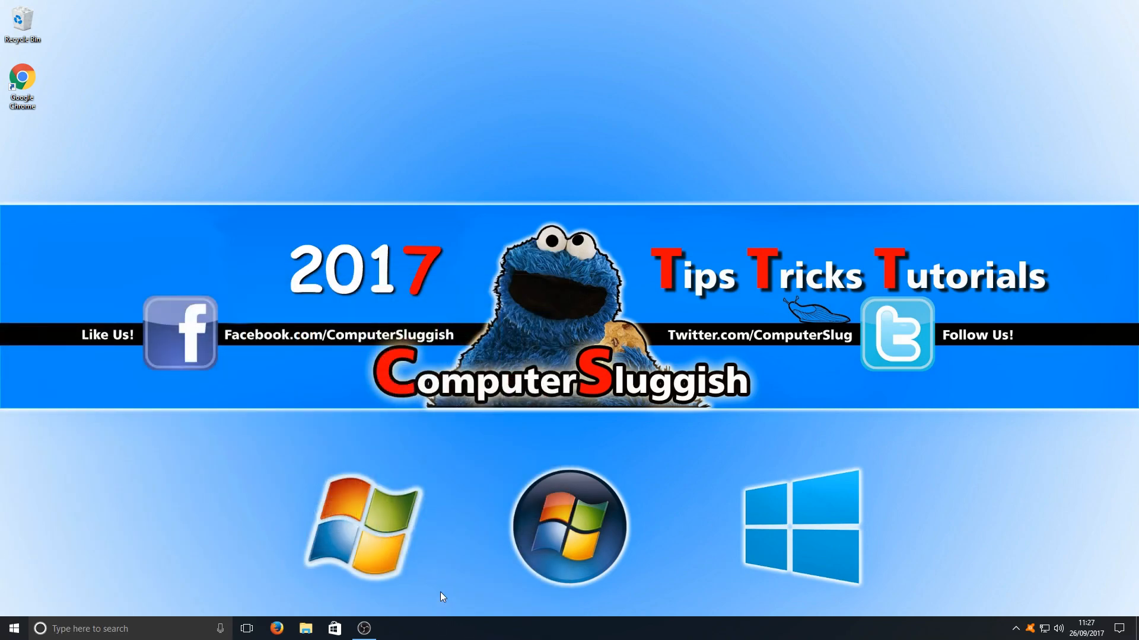
# Open the Start menu to reach Epic Games Launcher for taskbar pinning.
pyautogui.click(13, 629)
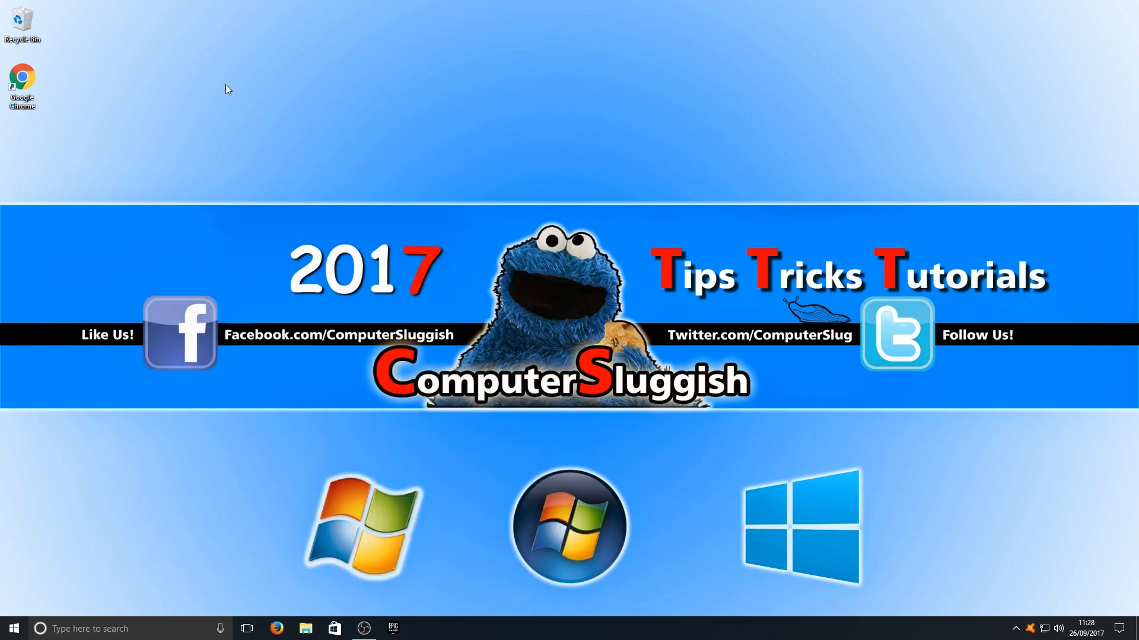
pyautogui.moveTo(85, 116)
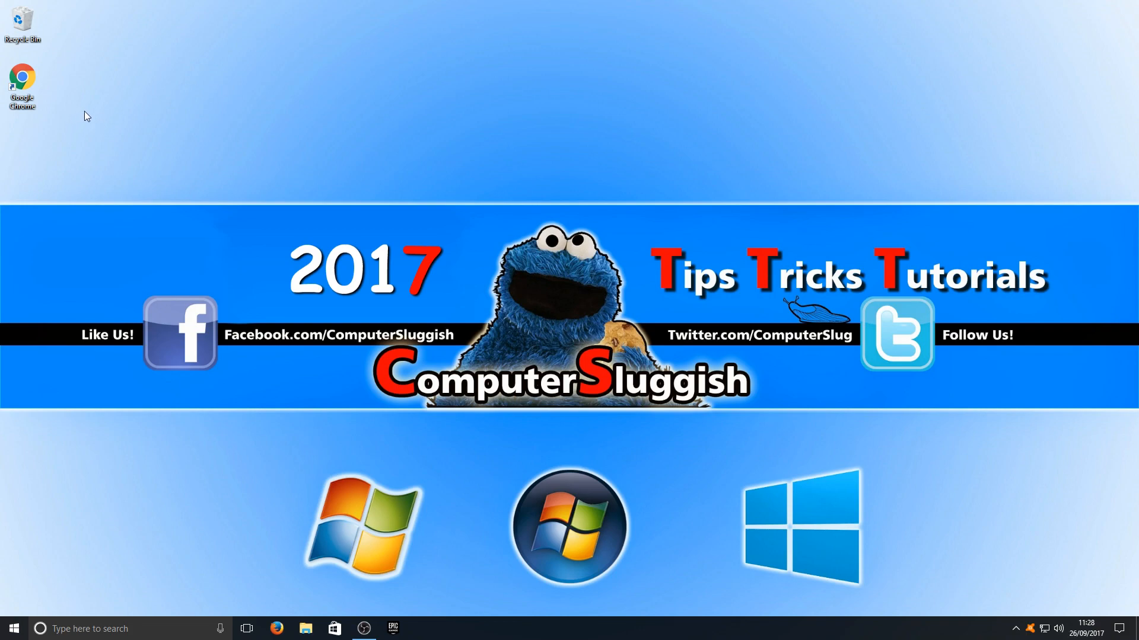
pyautogui.moveTo(26, 98)
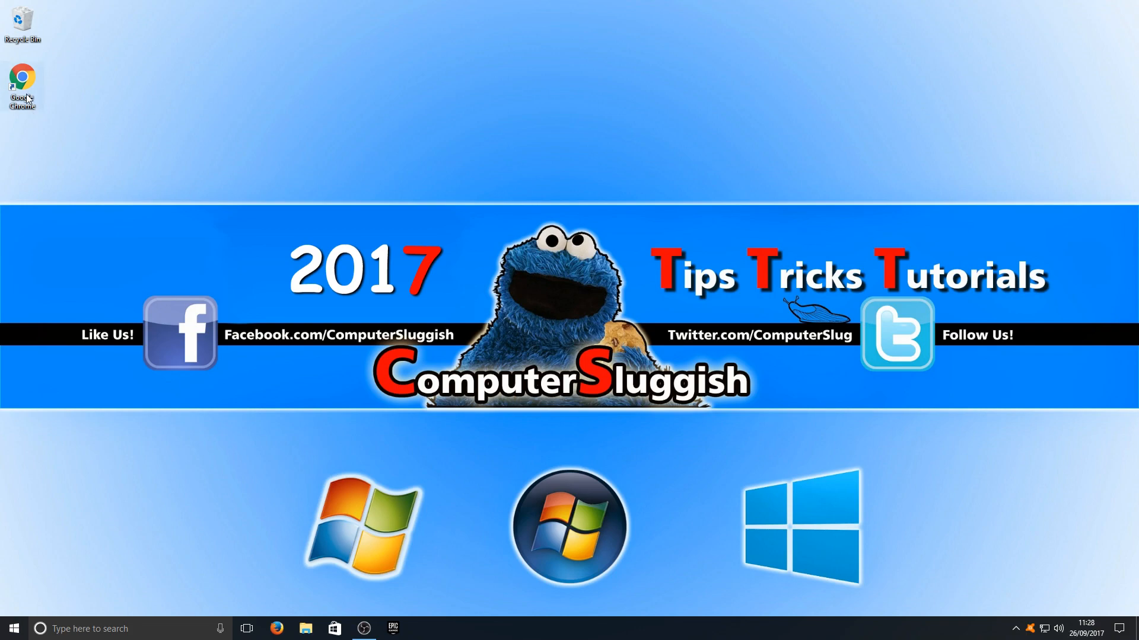
# Drag the Google Chrome desktop shortcut onto the taskbar.
pyautogui.moveTo(23, 76); pyautogui.dragTo(111, 146)
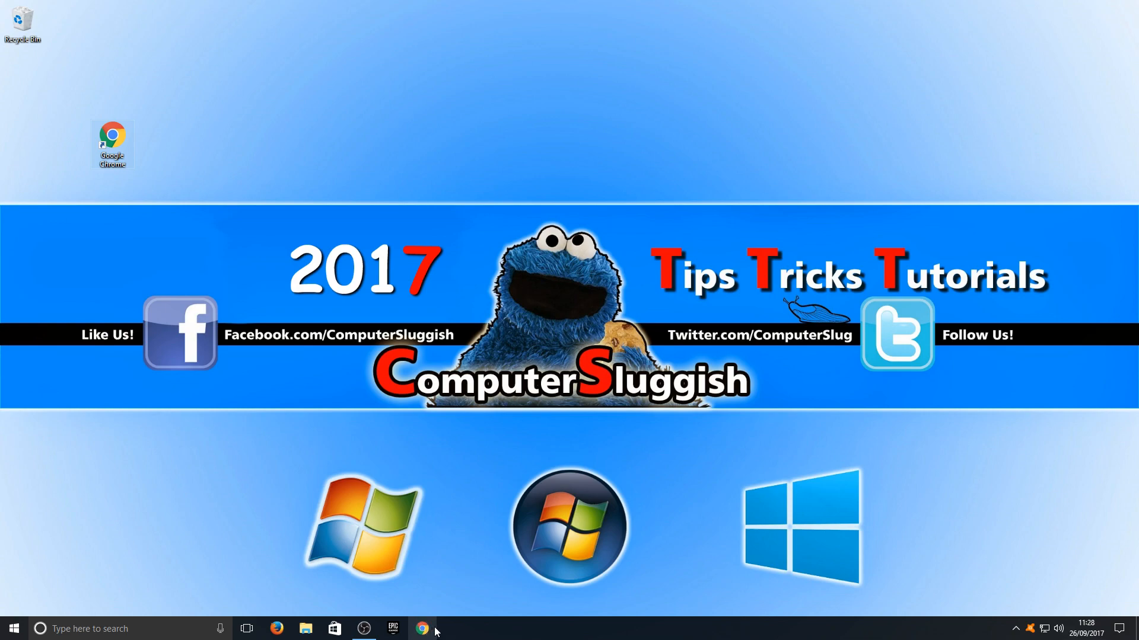
pyautogui.moveTo(377, 619)
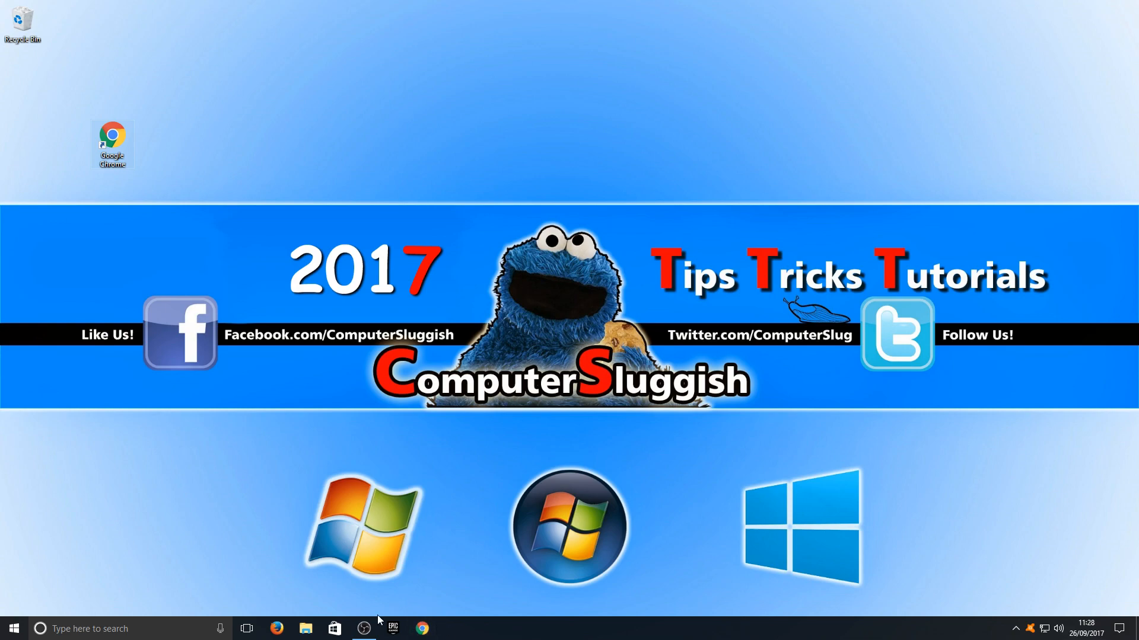
pyautogui.moveTo(403, 547)
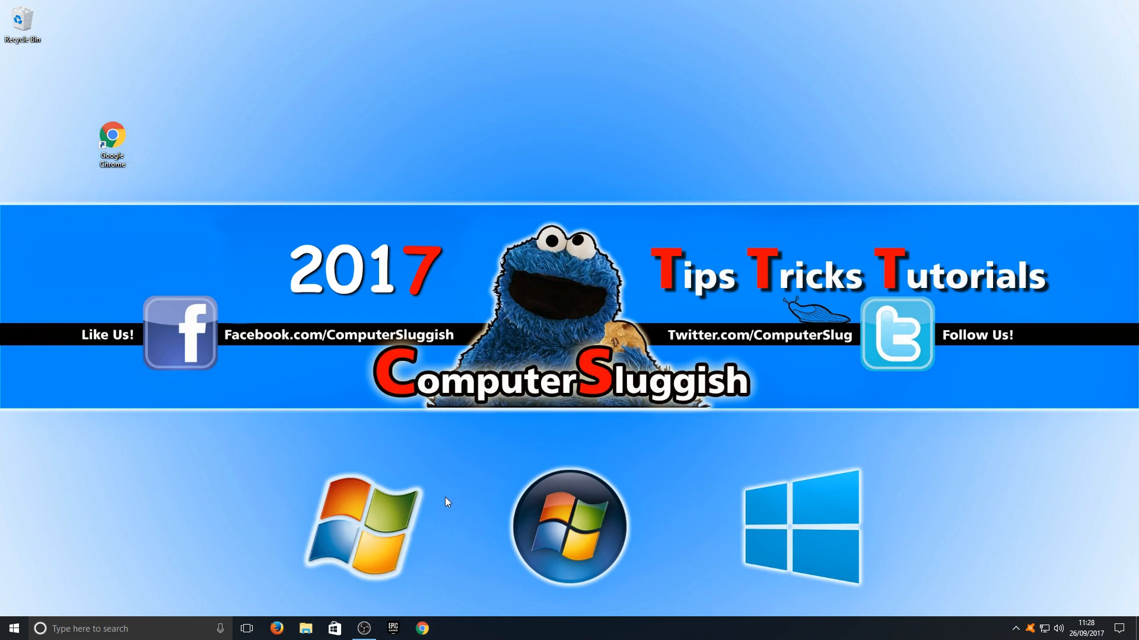
pyautogui.moveTo(446, 617)
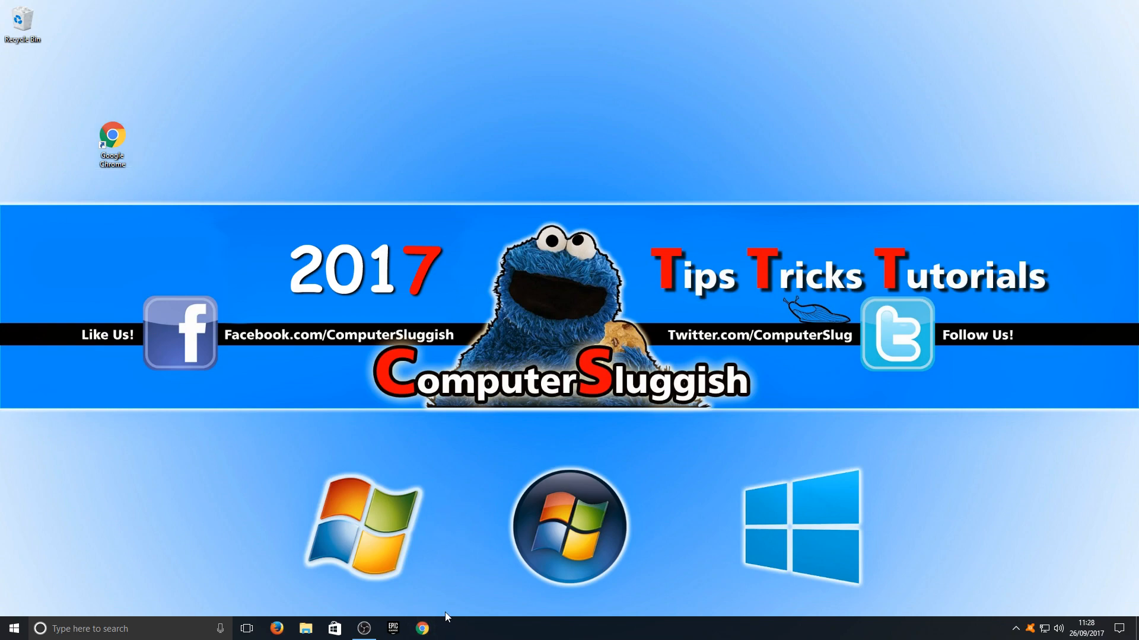
# Unpin the Chrome icon from the taskbar via its context menu.
pyautogui.rightClick(421, 628)
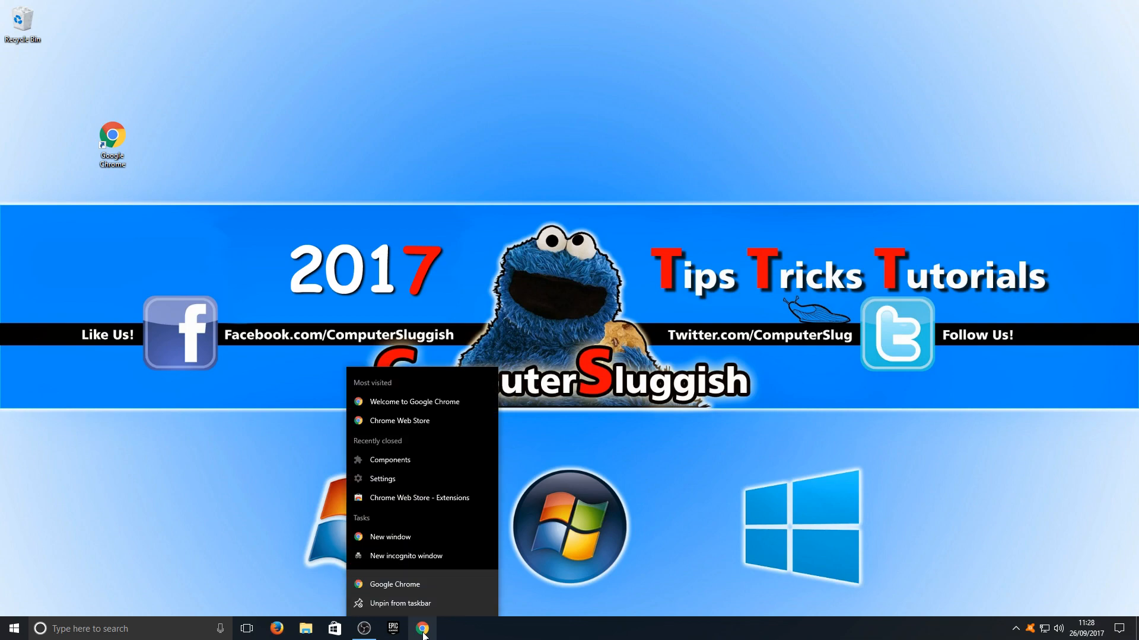
pyautogui.moveTo(400, 602)
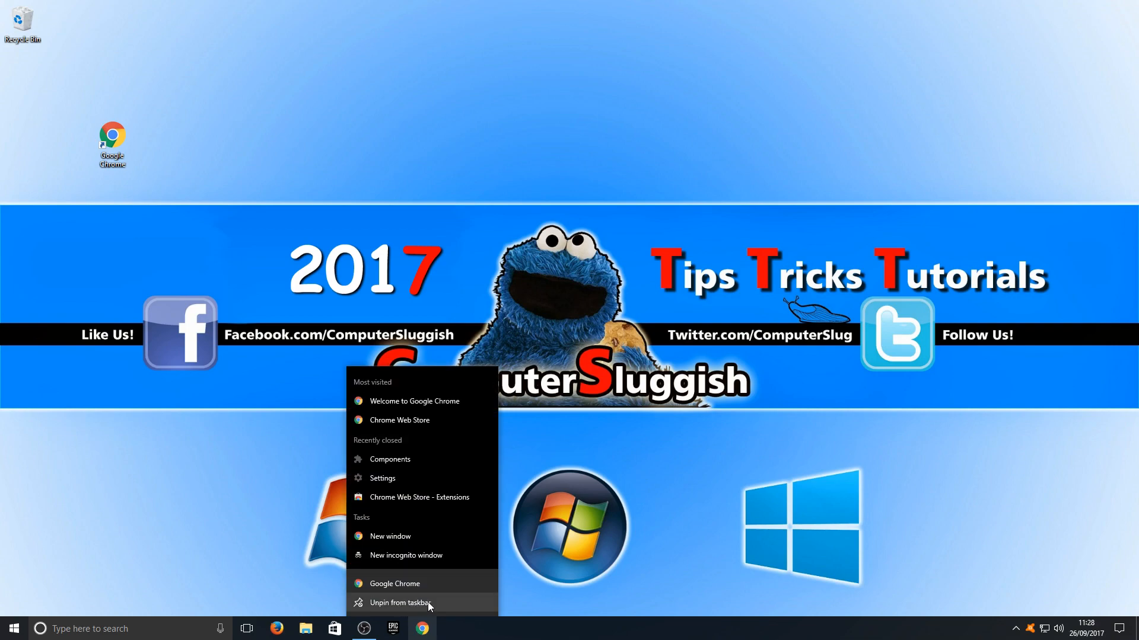
pyautogui.moveTo(437, 609)
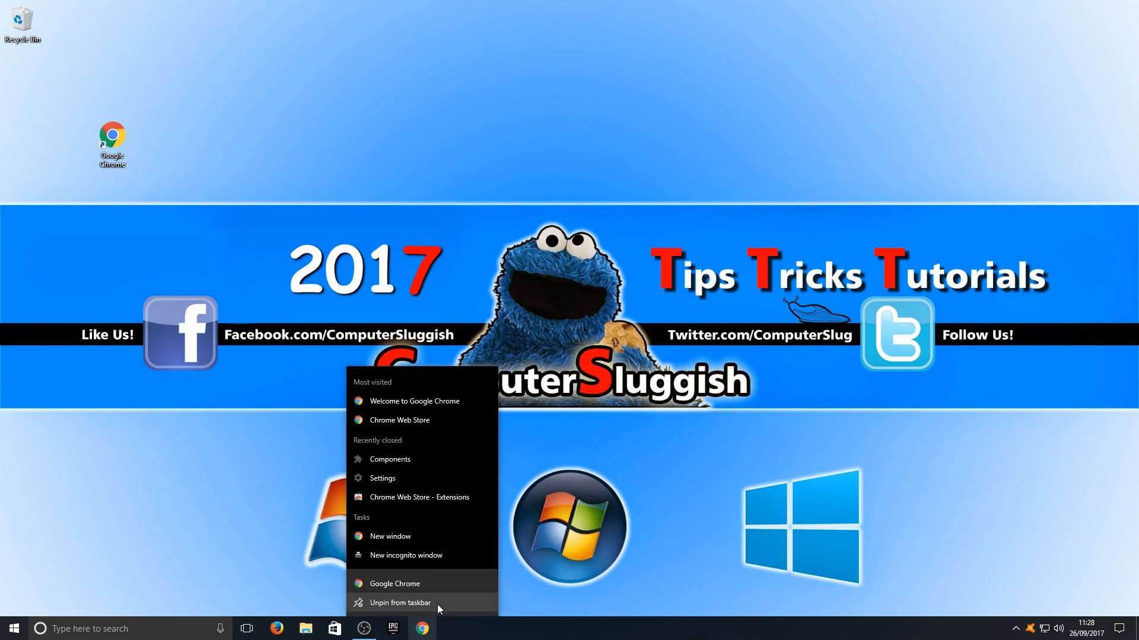
pyautogui.click(399, 602)
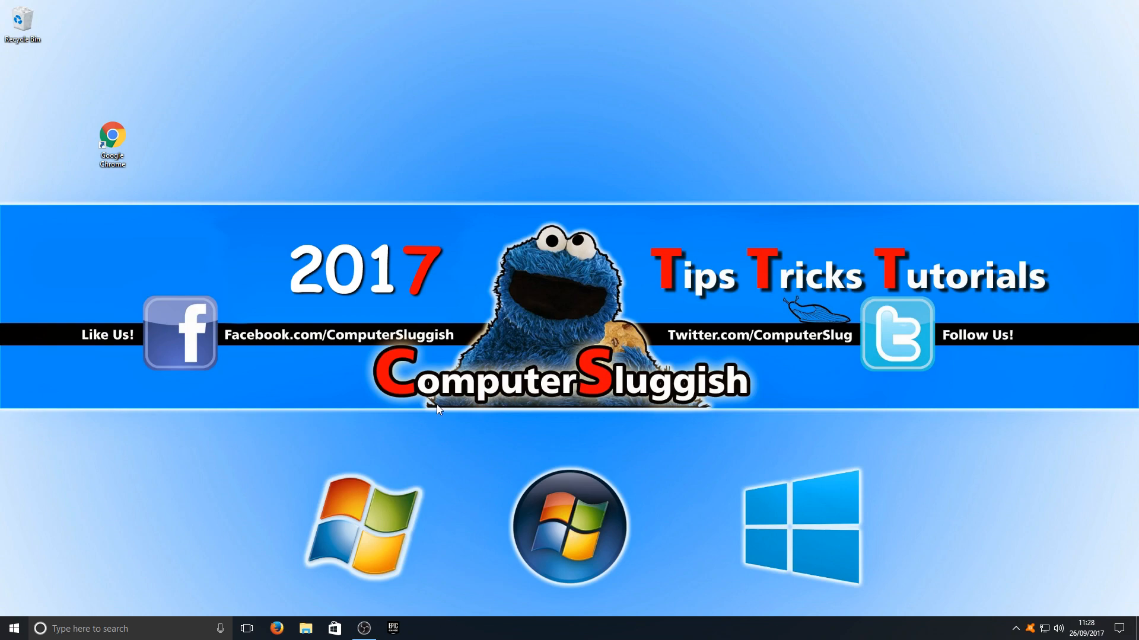